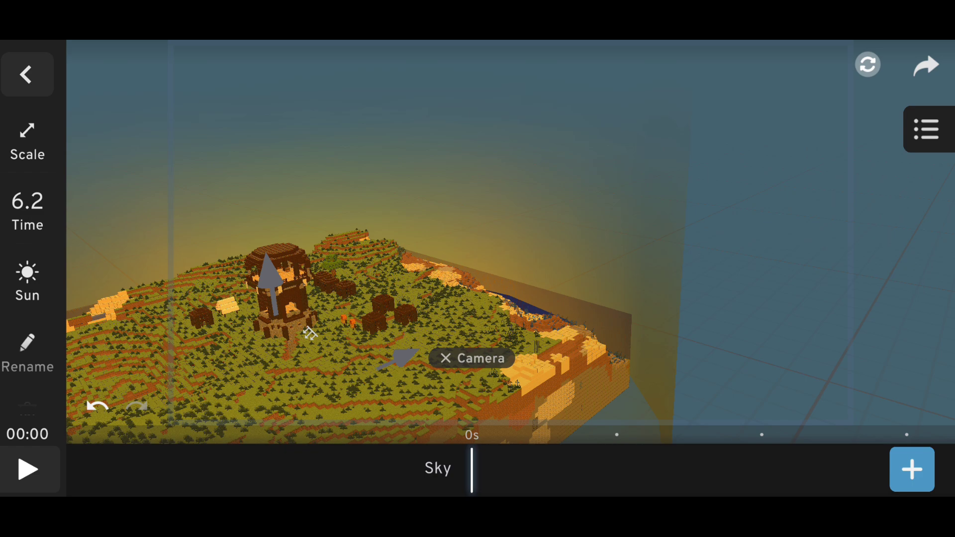
Bring up the export preview of the Minecraft tower scene
{"action": "left_click", "coordinate": [27, 469]}
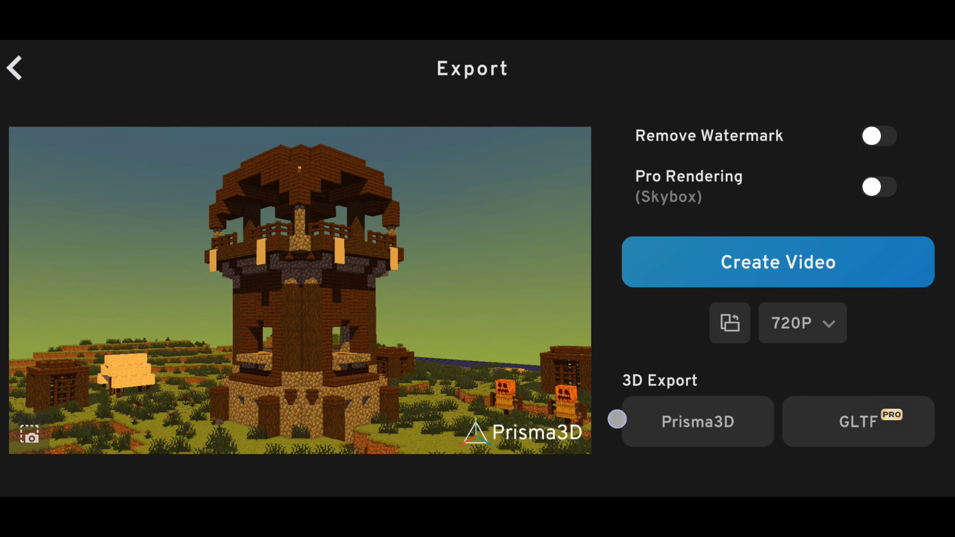
Keep 720P resolution and render the tower animation to video
{"action": "left_click", "coordinate": [801, 323]}
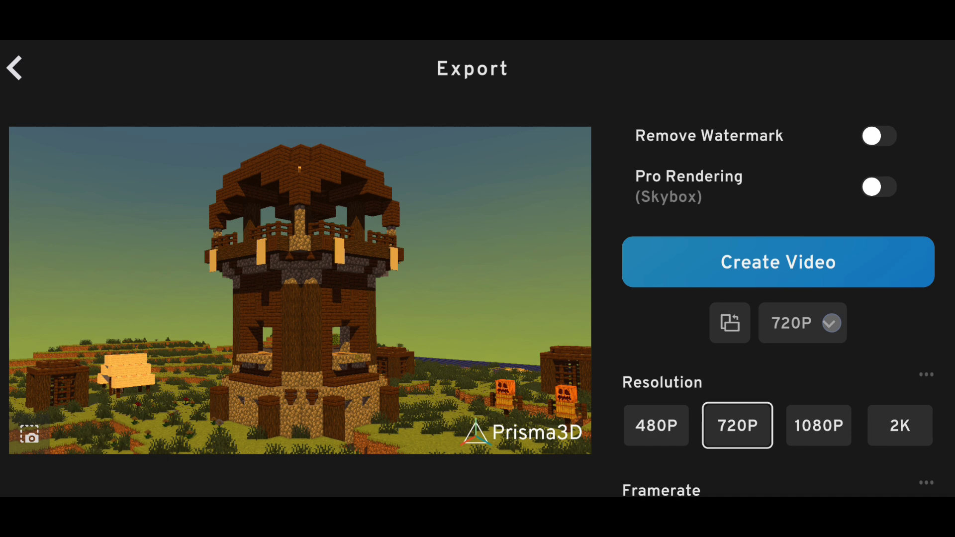
{"action": "left_click", "coordinate": [776, 262]}
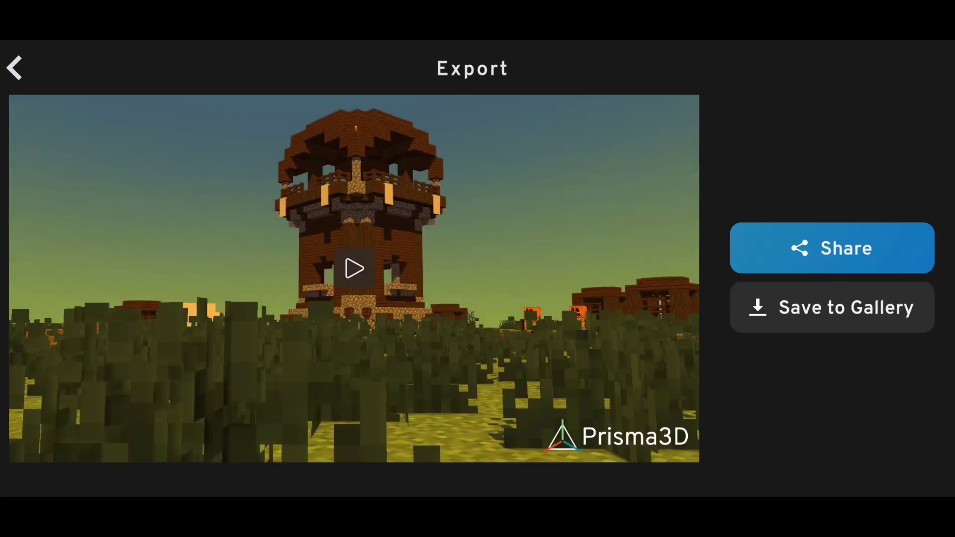
Play the rendered video preview, then go back to the scene editor
{"action": "left_click", "coordinate": [353, 269]}
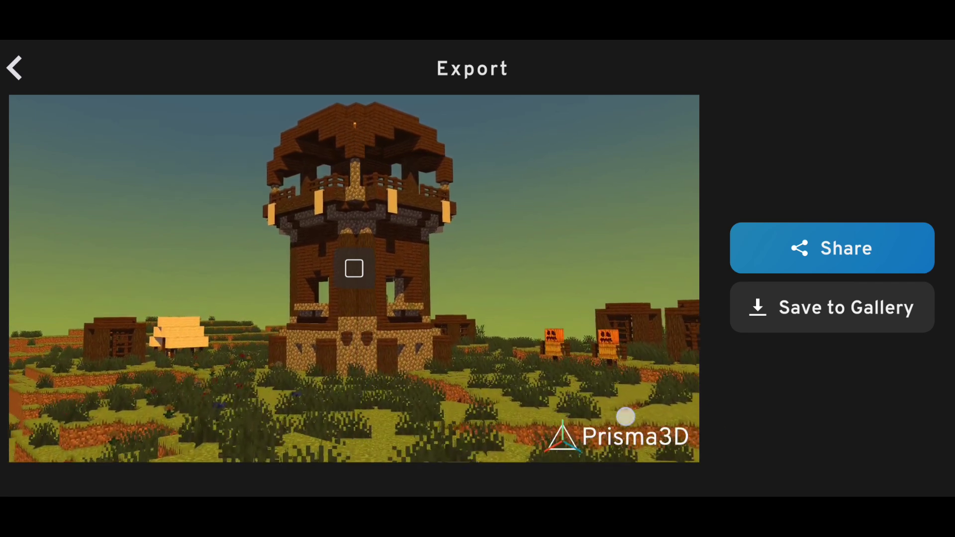
{"action": "left_click", "coordinate": [830, 307]}
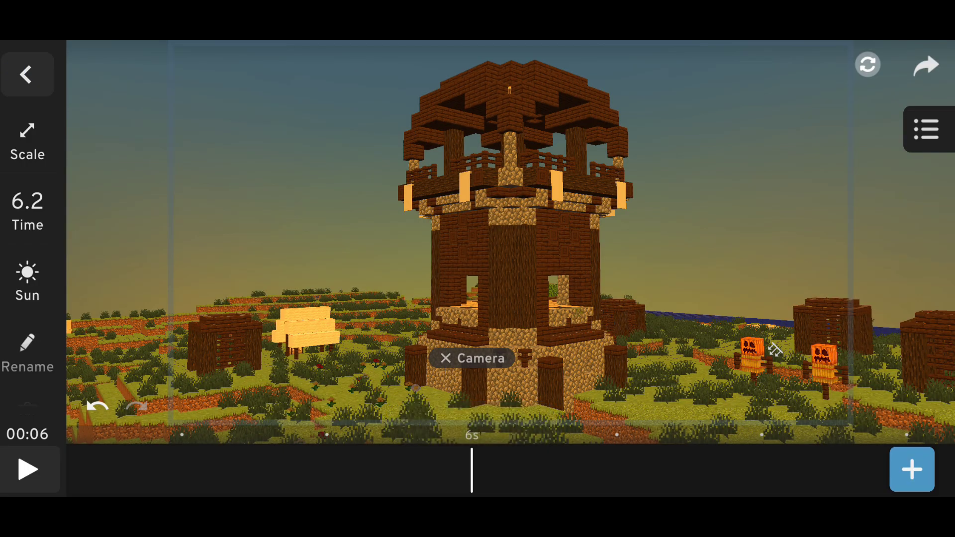
Select the Camera from the scene objects for editing and jump the view to it
{"action": "left_click", "coordinate": [925, 128]}
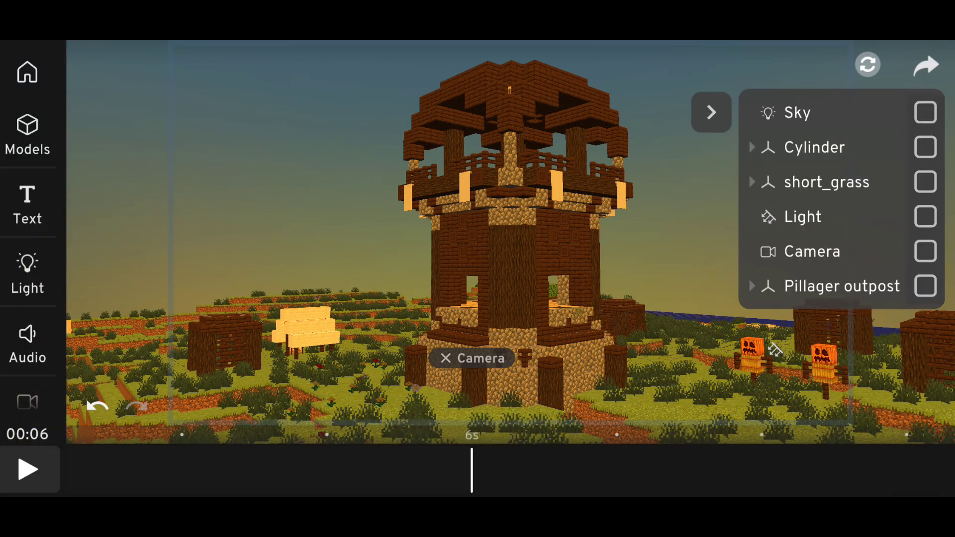
{"action": "left_click", "coordinate": [811, 147]}
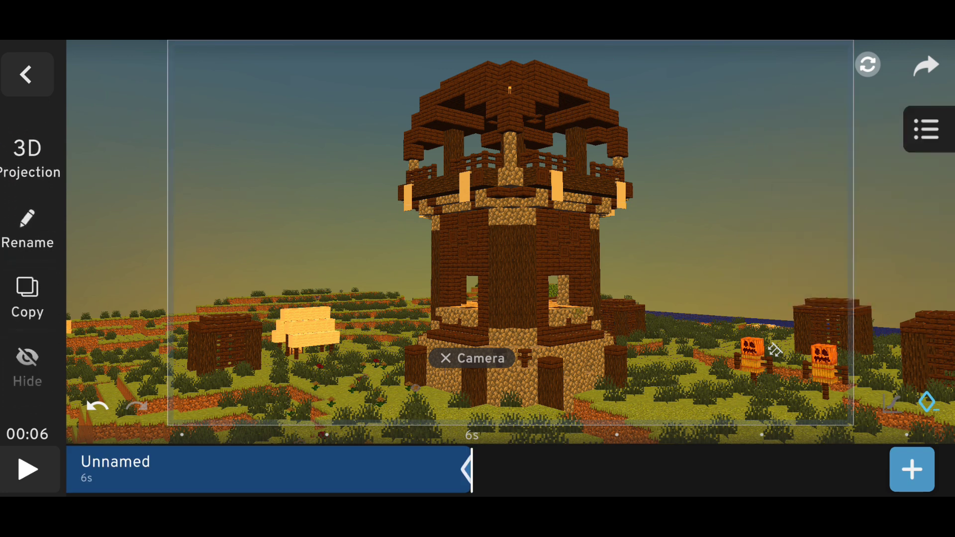
{"action": "left_click", "coordinate": [926, 128]}
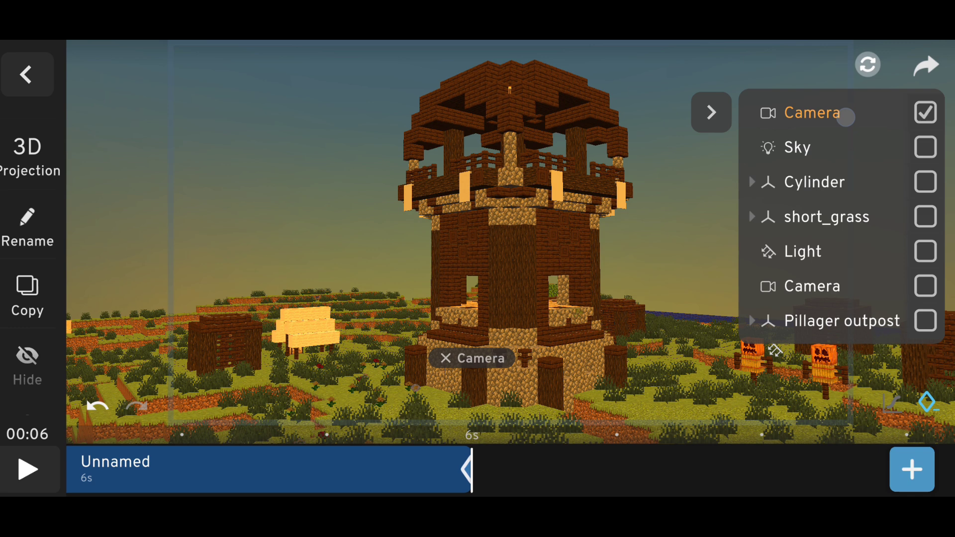
{"action": "left_click", "coordinate": [710, 112]}
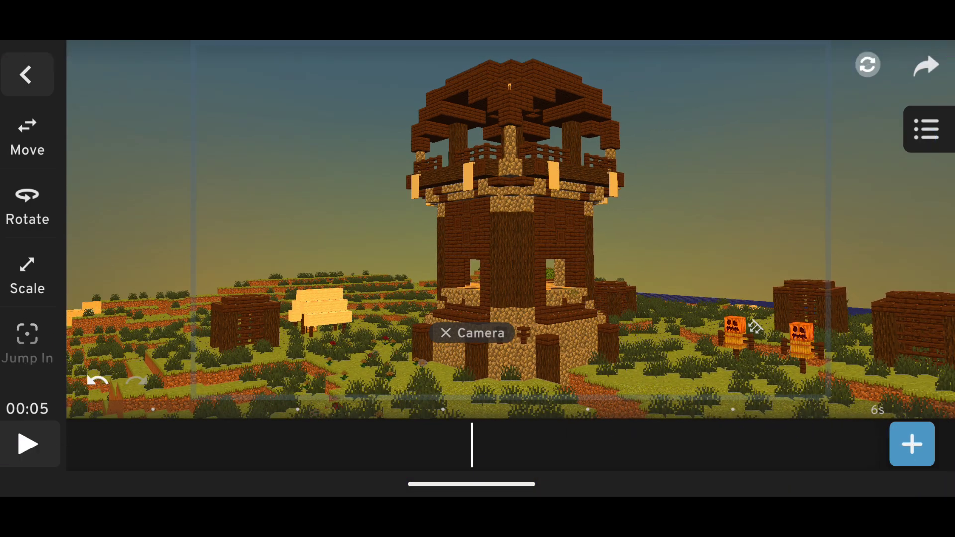
{"action": "left_click", "coordinate": [925, 128]}
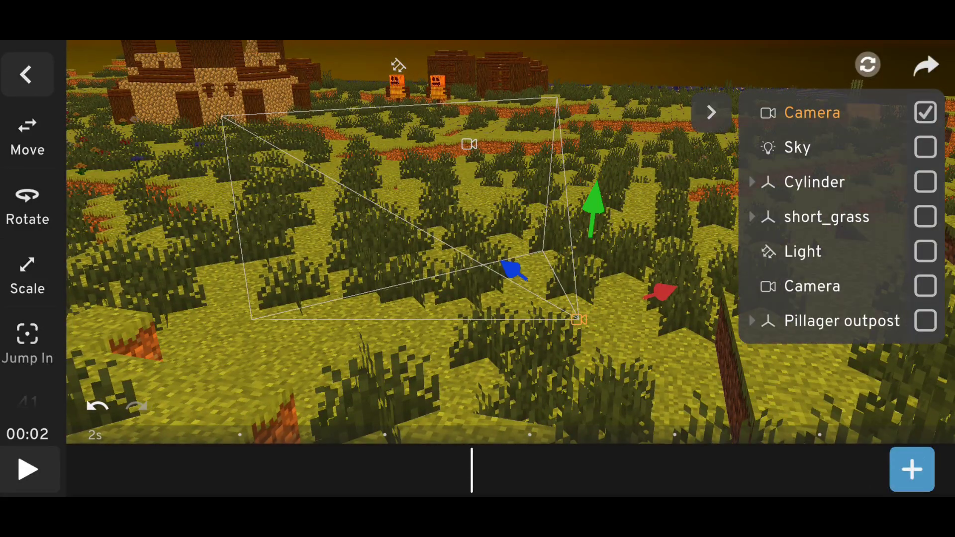
Close the object list and bring up the camera's numeric position fields
{"action": "left_click", "coordinate": [711, 112]}
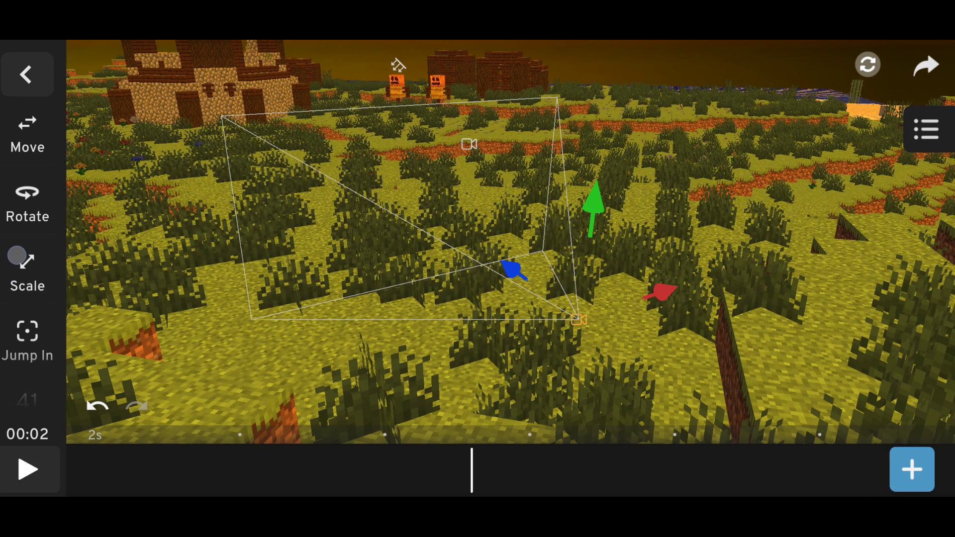
{"action": "left_click", "coordinate": [924, 129]}
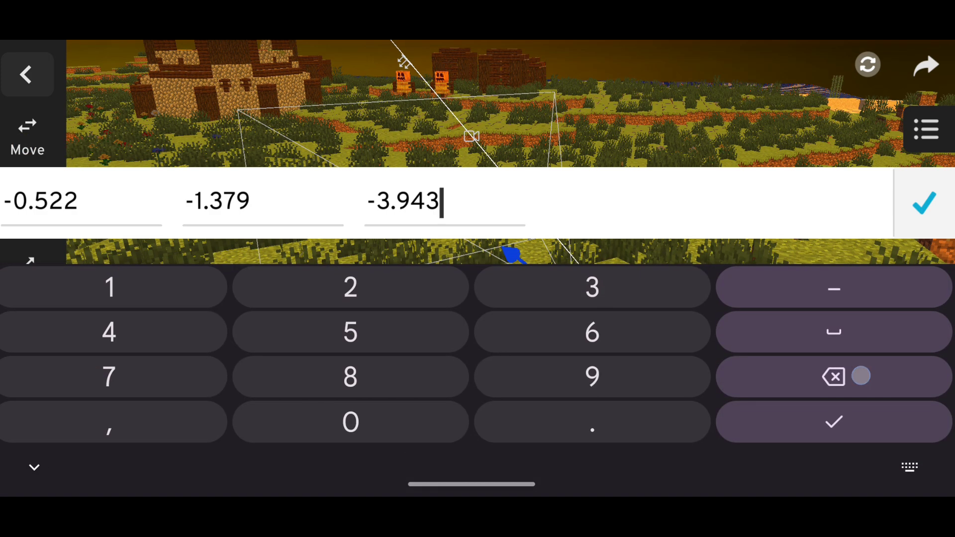
Replace the camera rotation with 0, 0, -18 and confirm
{"action": "left_click", "coordinate": [832, 376]}
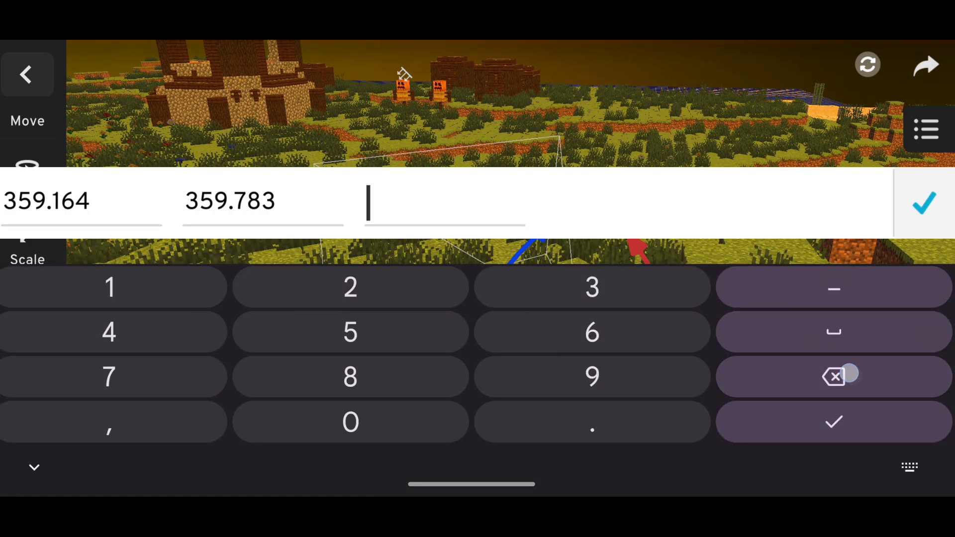
{"action": "left_click", "coordinate": [833, 377]}
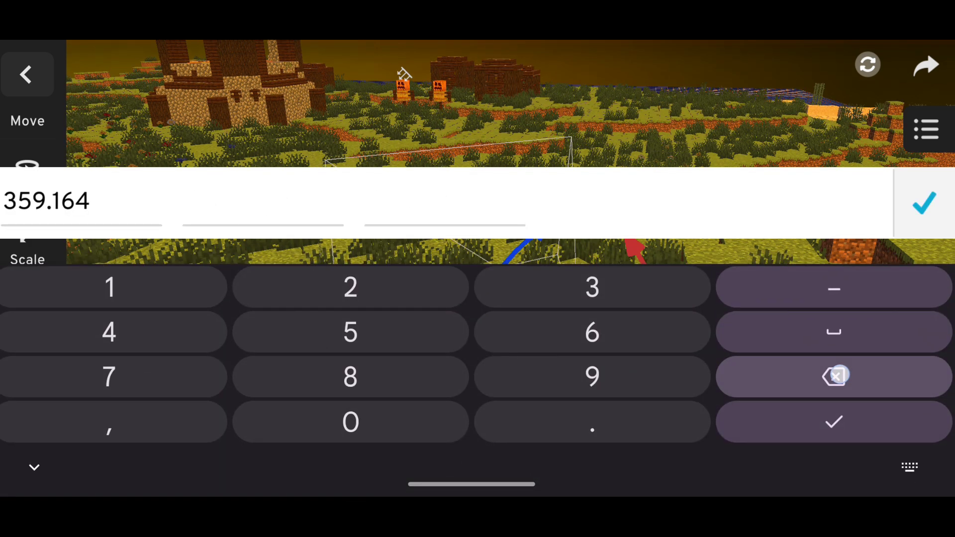
{"action": "left_click", "coordinate": [834, 376]}
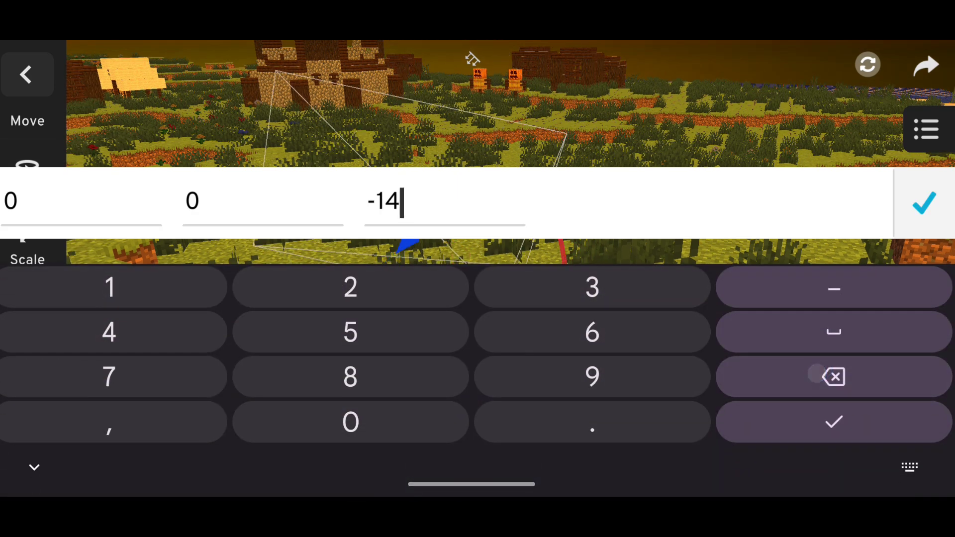
{"action": "left_click", "coordinate": [833, 377]}
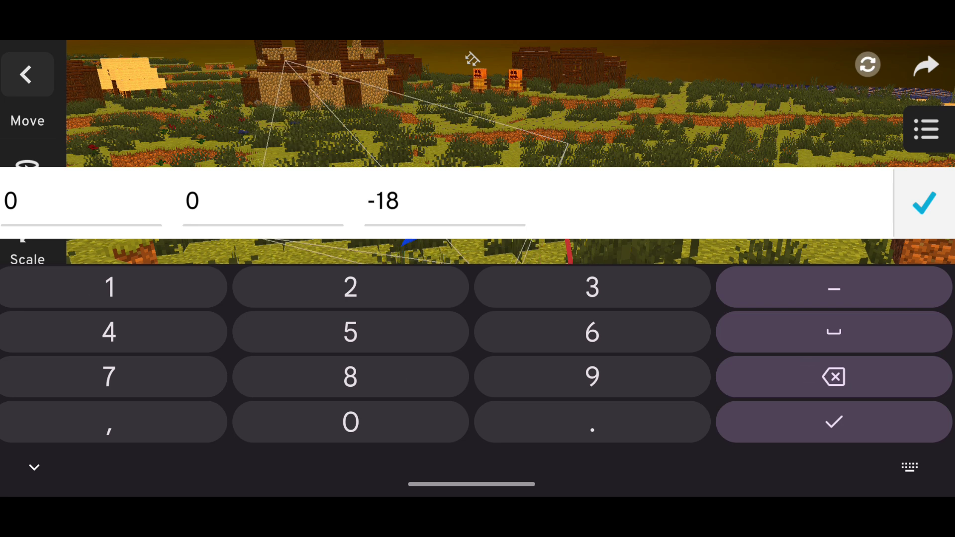
{"action": "left_click", "coordinate": [922, 202]}
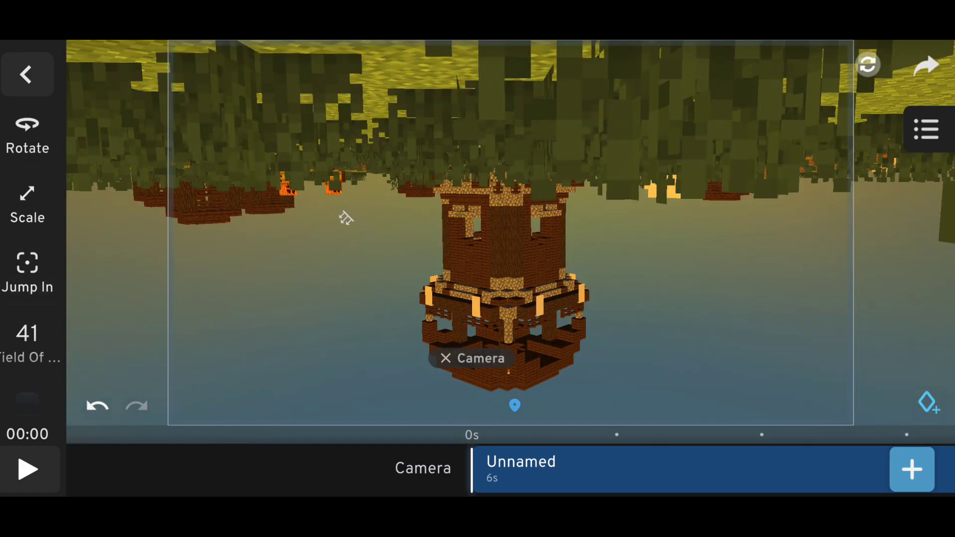
Render the upside-down tower animation at 1080P and save it to the gallery
{"action": "left_click", "coordinate": [925, 66]}
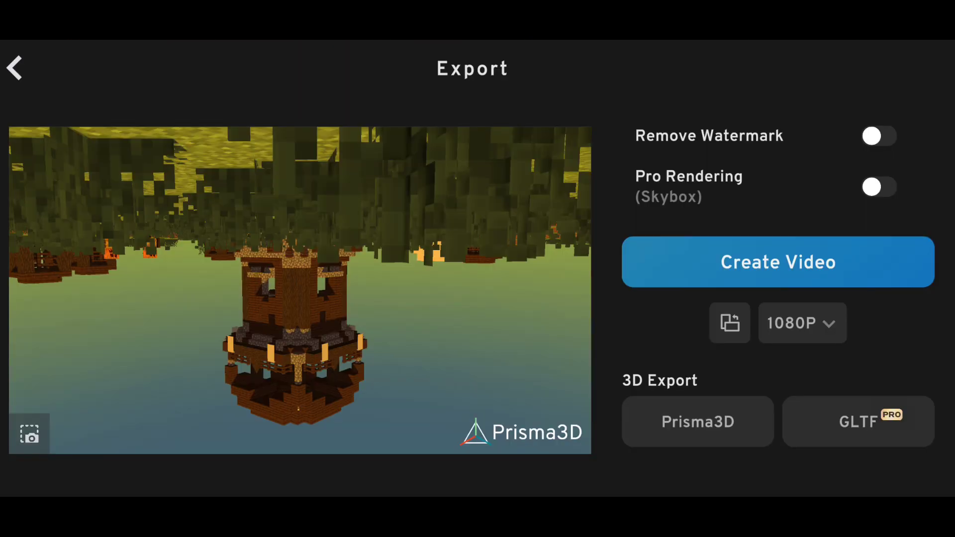
{"action": "left_click", "coordinate": [777, 262]}
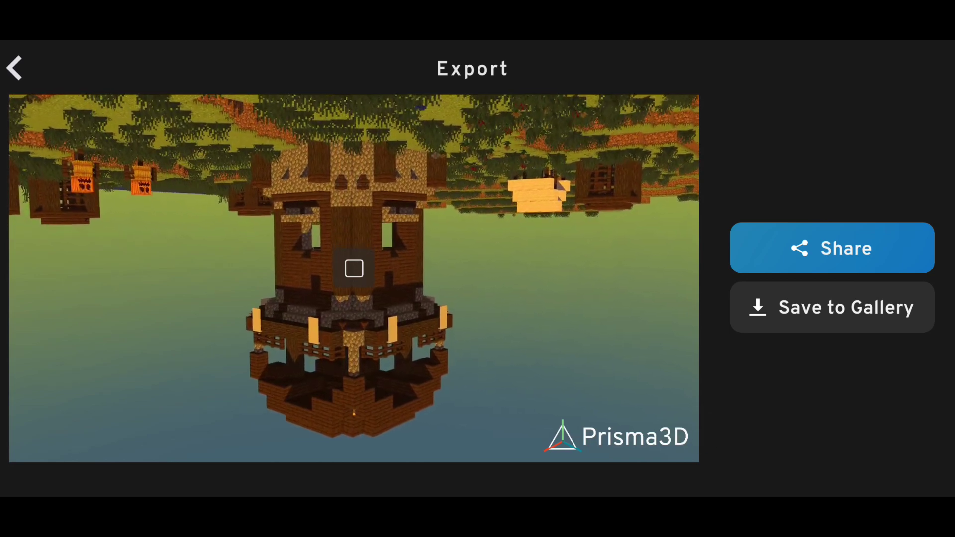
{"action": "left_click", "coordinate": [831, 307]}
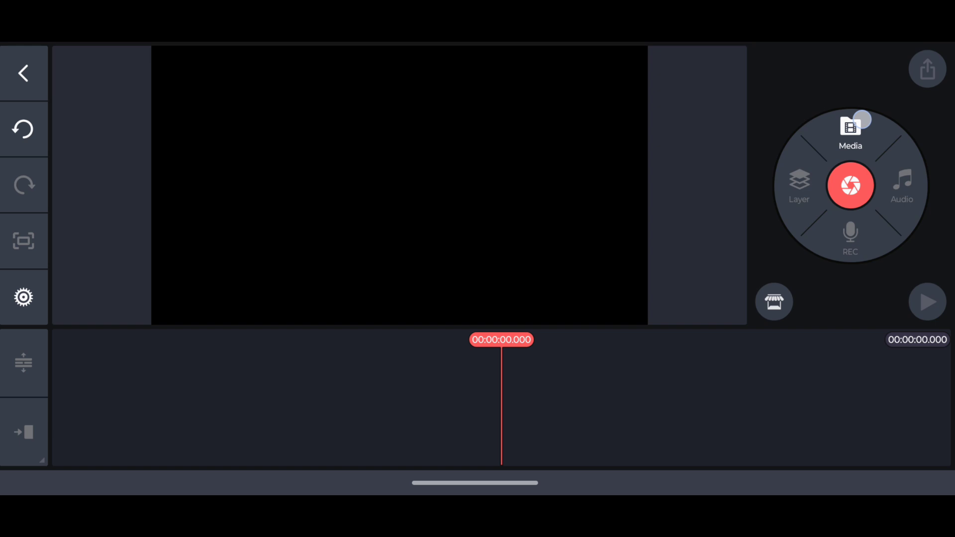
Add the upright and flipped tower renders, stacking the flipped one as a layer
{"action": "left_click", "coordinate": [850, 128]}
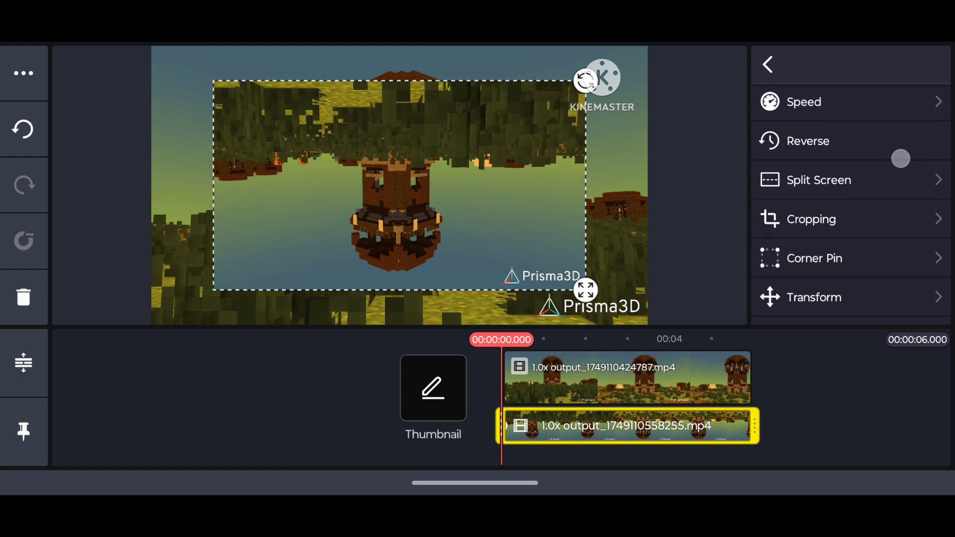
Set the flipped clip's Transform angle to 180 degrees
{"action": "left_click", "coordinate": [817, 180]}
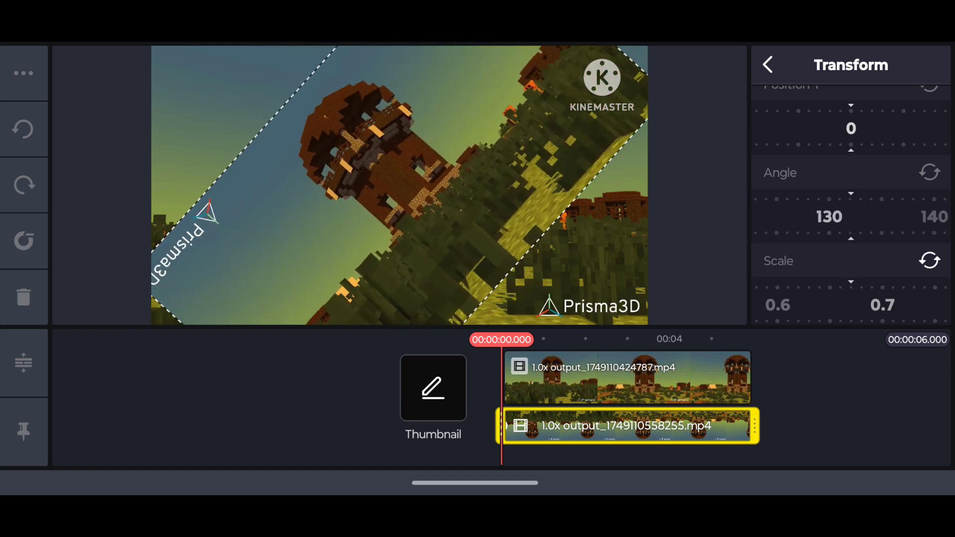
{"action": "left_click_drag", "start_coordinate": [828, 216], "coordinate": [877, 216]}
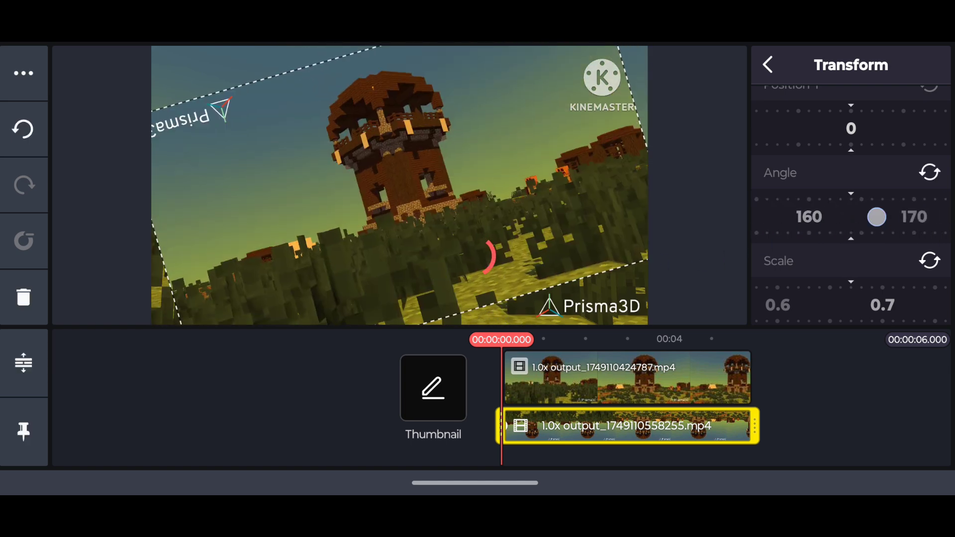
{"action": "left_click_drag", "start_coordinate": [876, 216], "coordinate": [907, 217]}
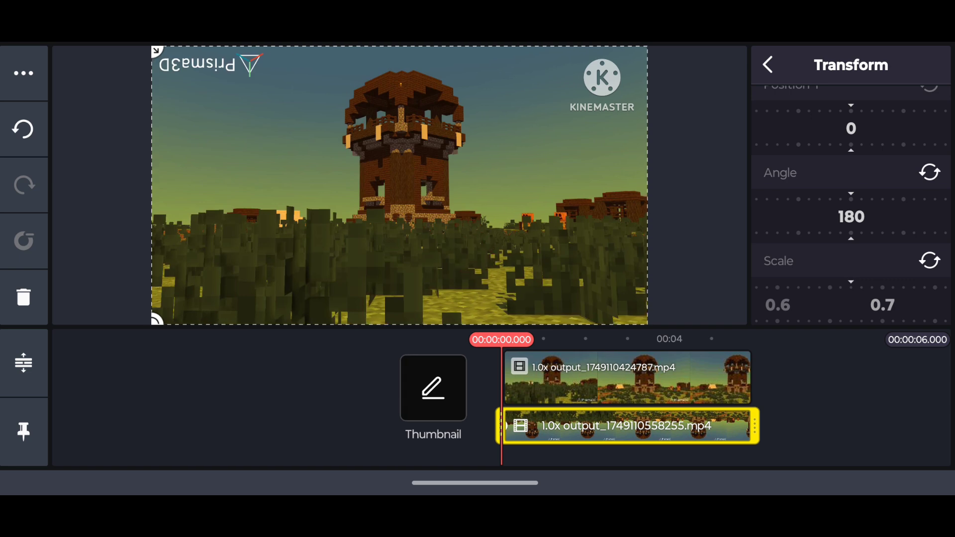
{"action": "left_click", "coordinate": [768, 65]}
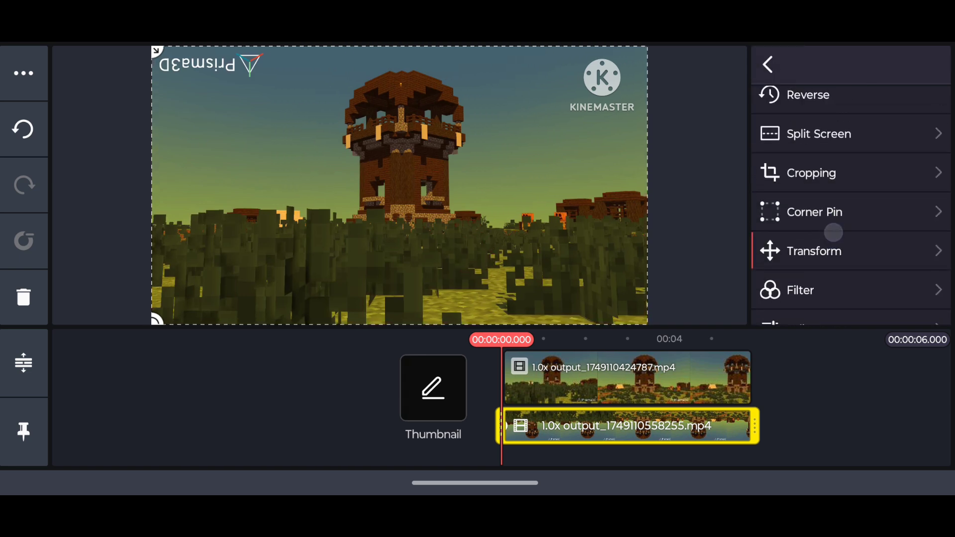
Crop the rotated clip's left edge past the watermark and return to the project
{"action": "left_click", "coordinate": [810, 172]}
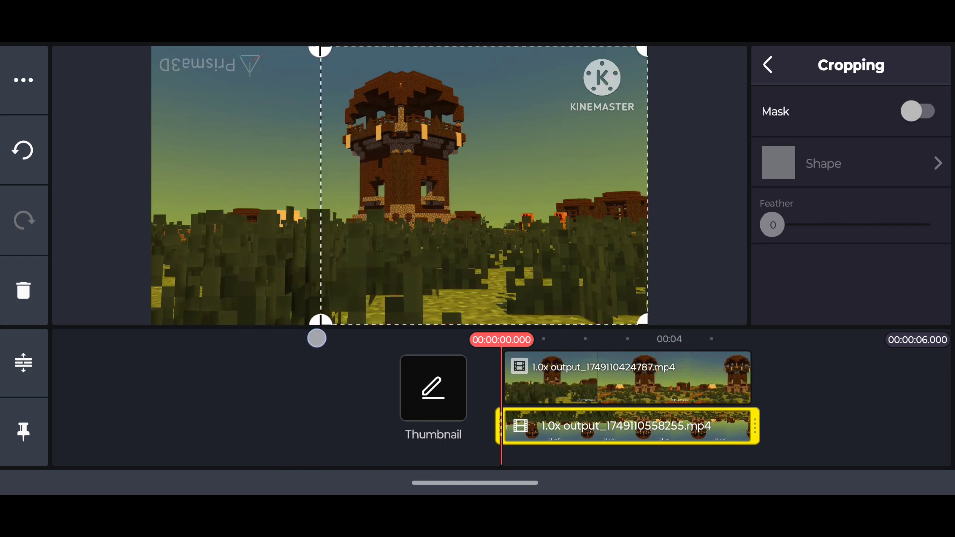
{"action": "left_click", "coordinate": [768, 65]}
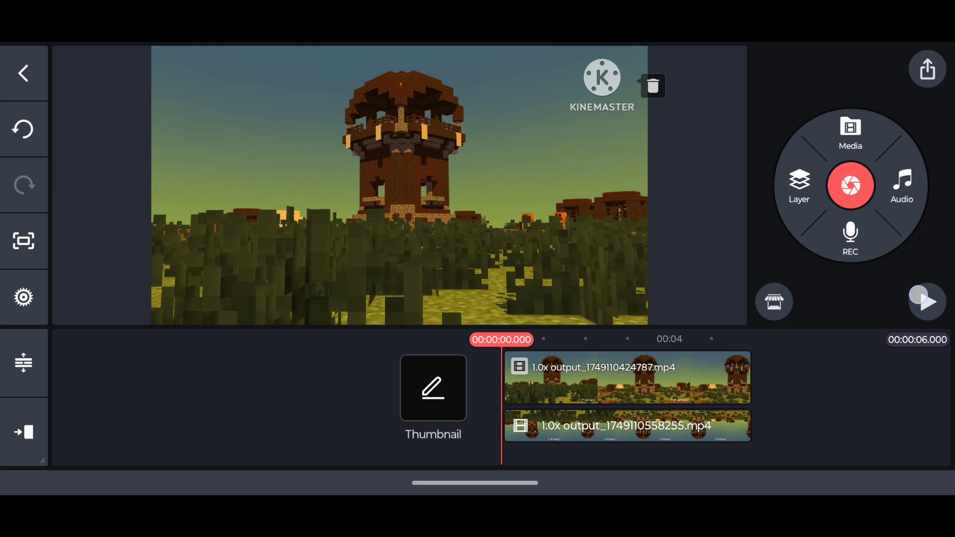
{"action": "left_click", "coordinate": [925, 302]}
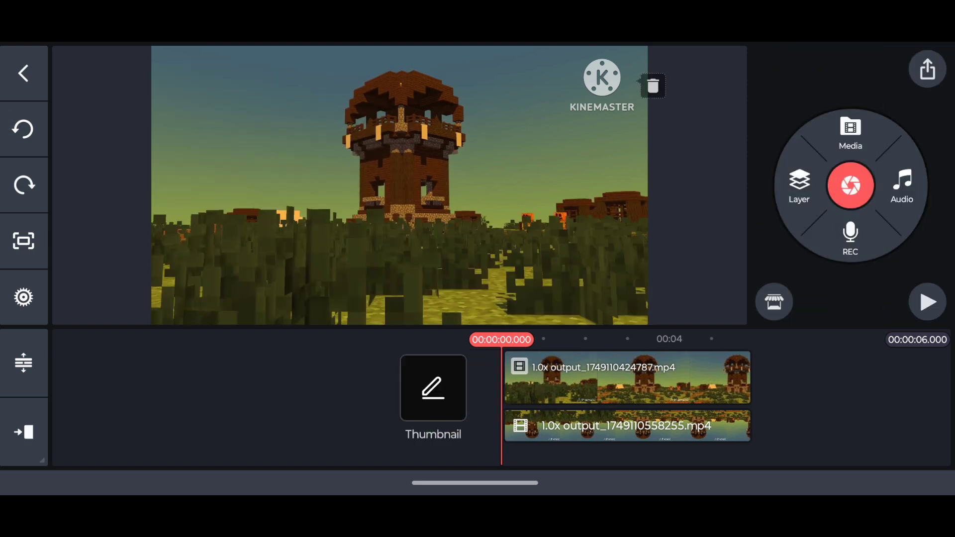
{"action": "left_click", "coordinate": [926, 302]}
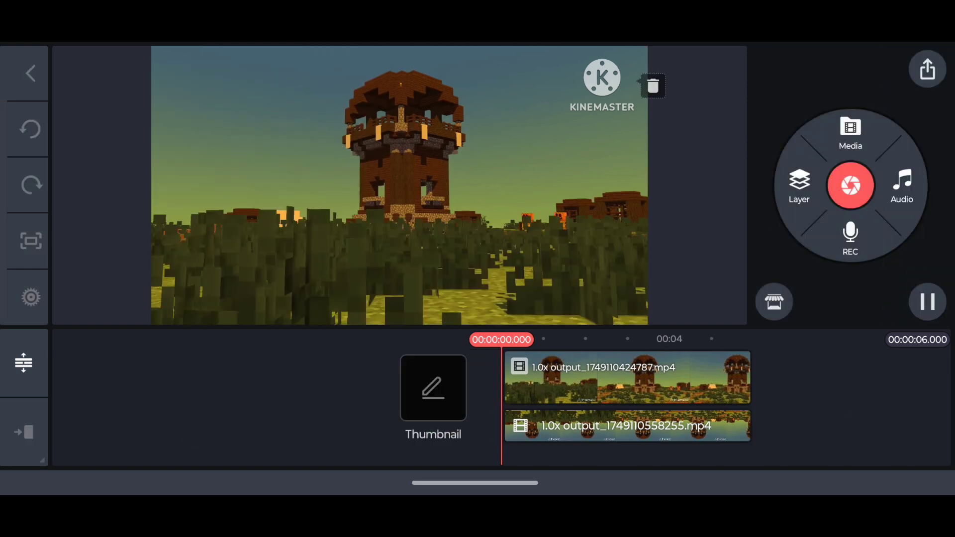